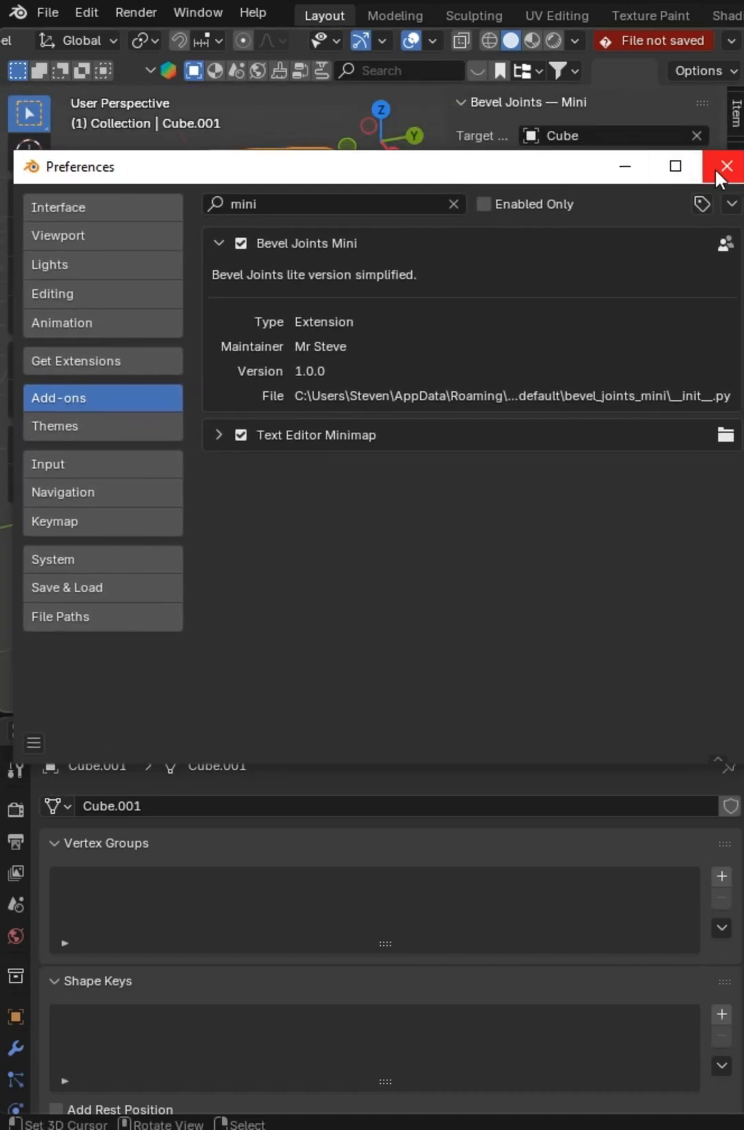
- Close Preferences and set the Bevel Joints Mini target object to Cube with the eyedropper
click(725, 166)
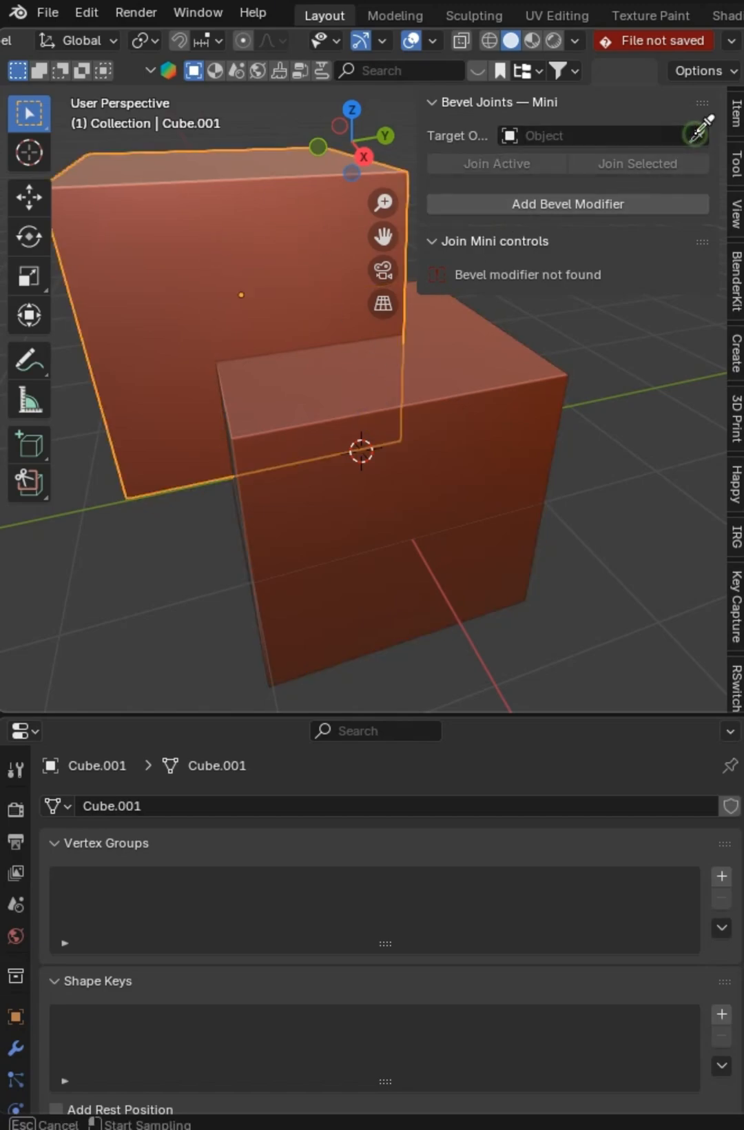
click(397, 447)
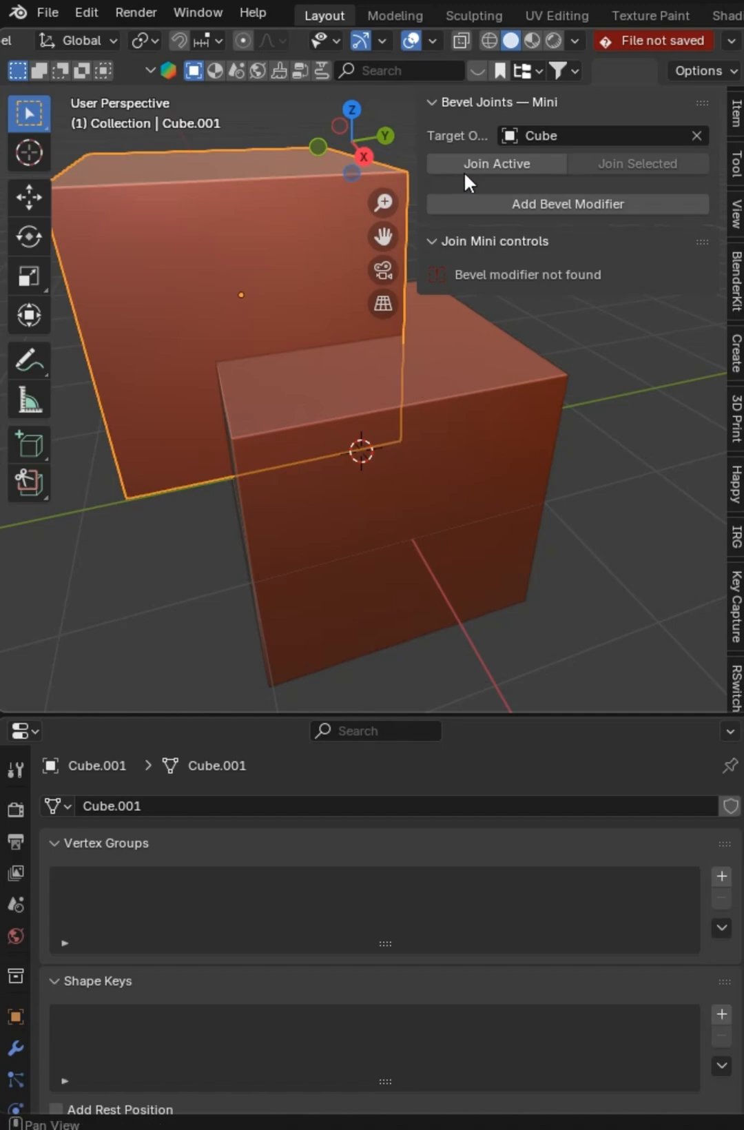
- Join the active cube into the target Cube, creating the Bevel_0 vertex group
click(495, 163)
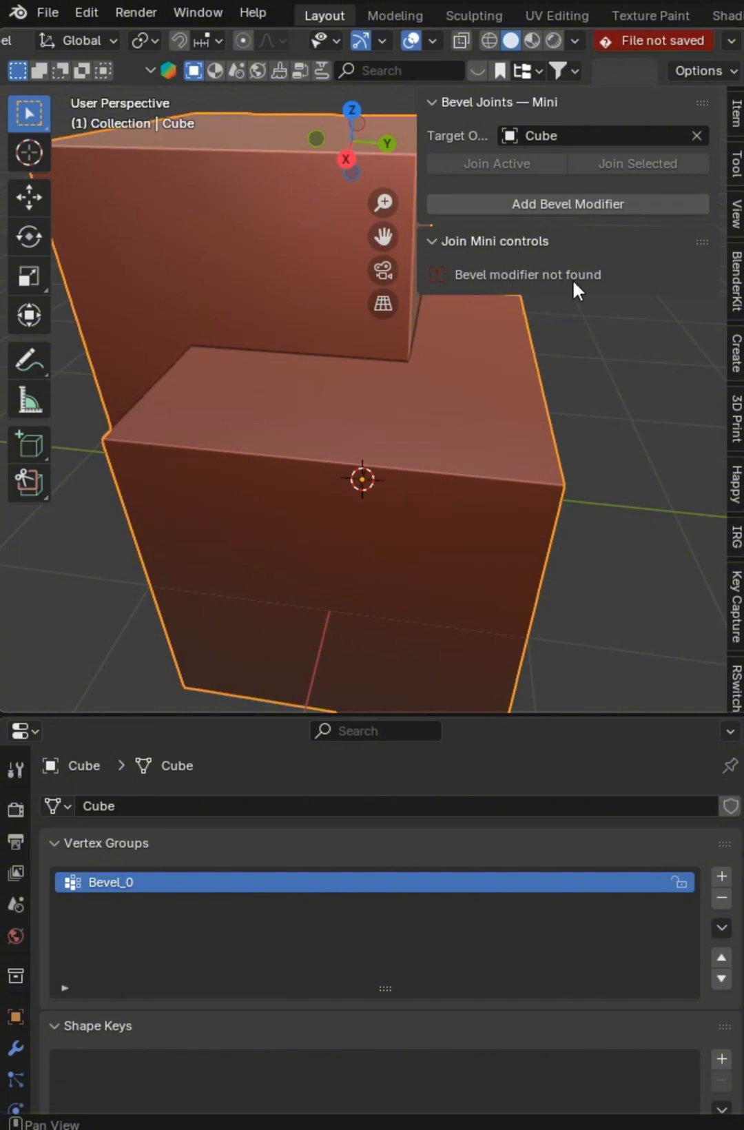
- Add a Bevel_Cube modifier on Bevel_0 (0.36 m, 14 segments), orbit to inspect, collapse Shading
click(567, 204)
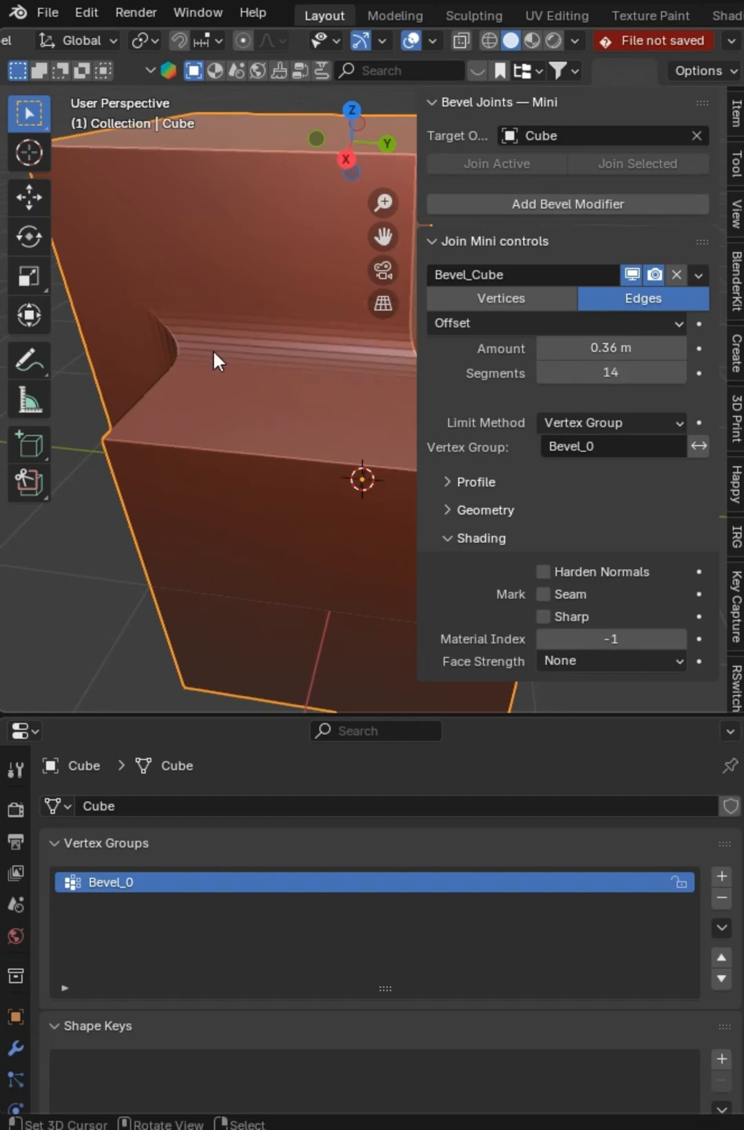
click(462, 41)
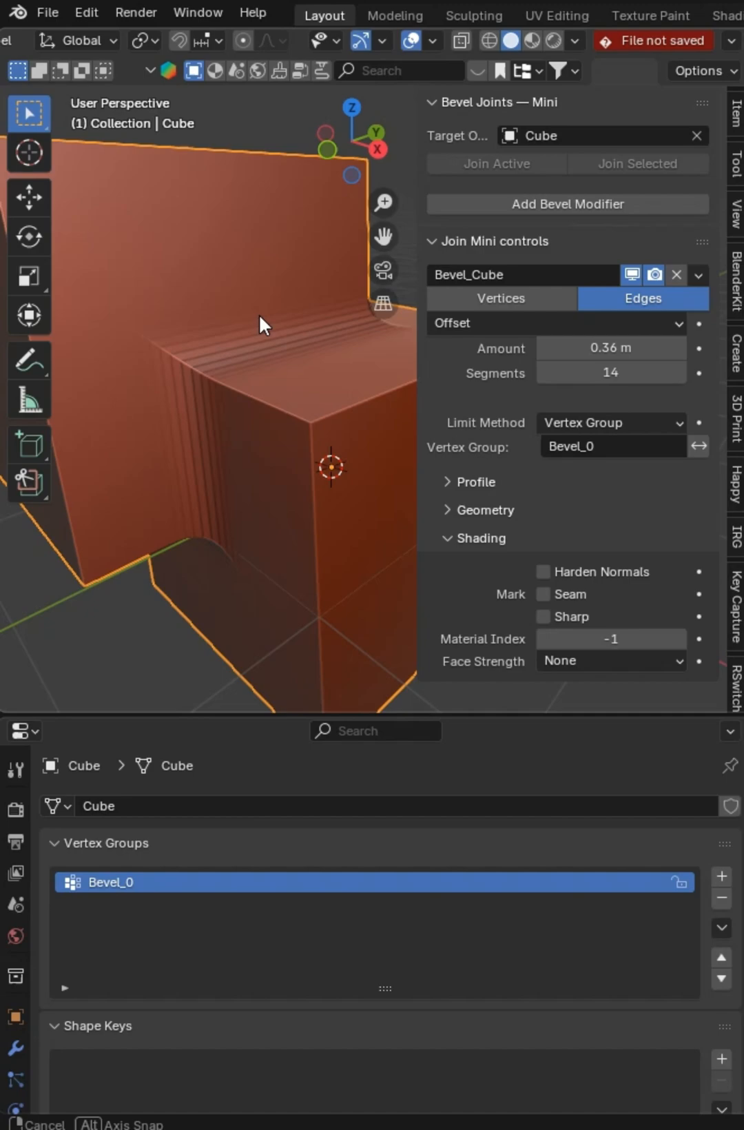
drag(259, 324, 461, 577)
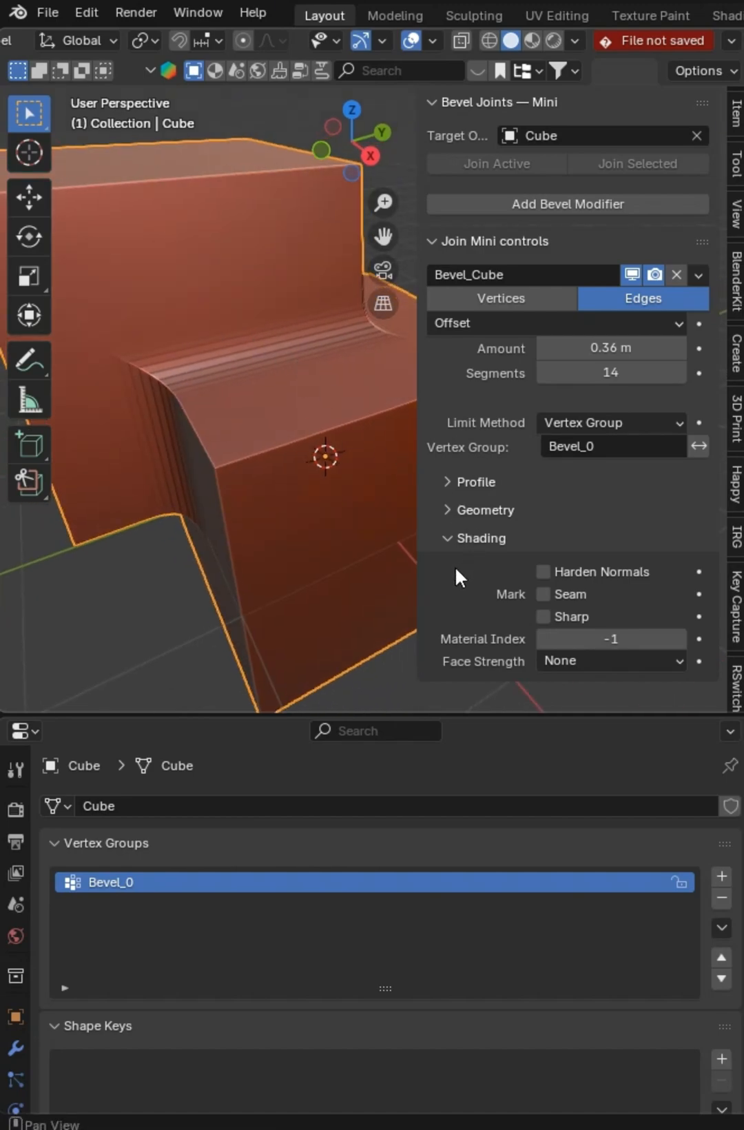
click(468, 539)
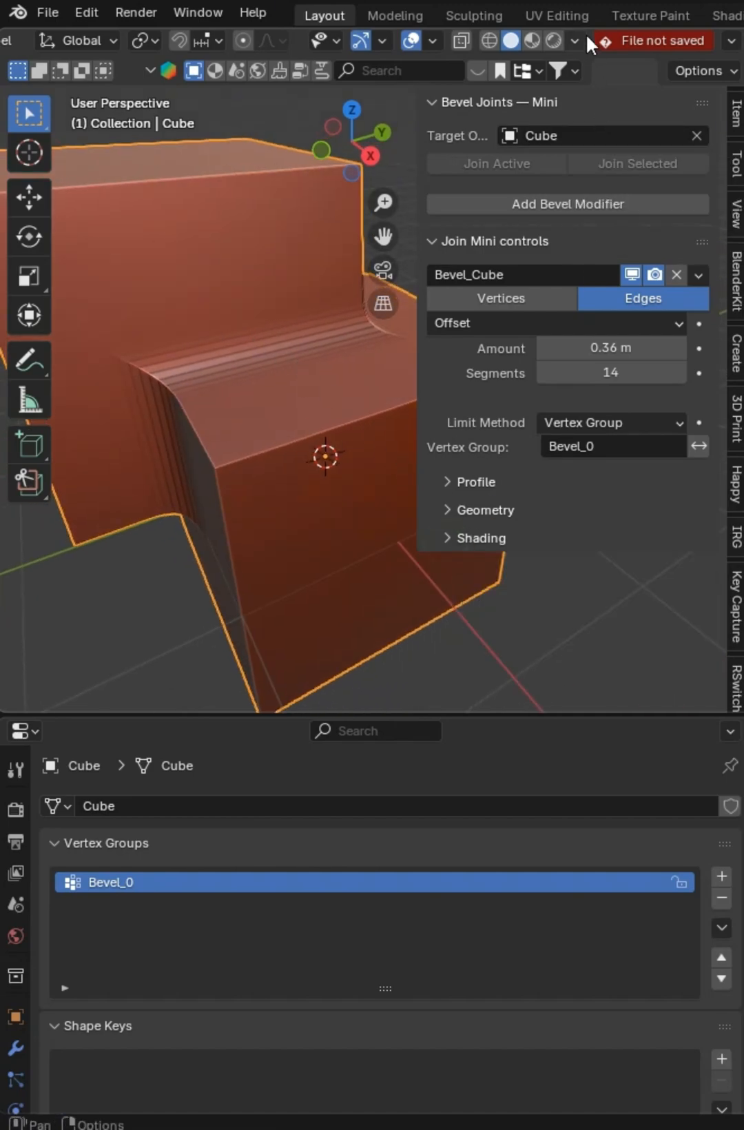